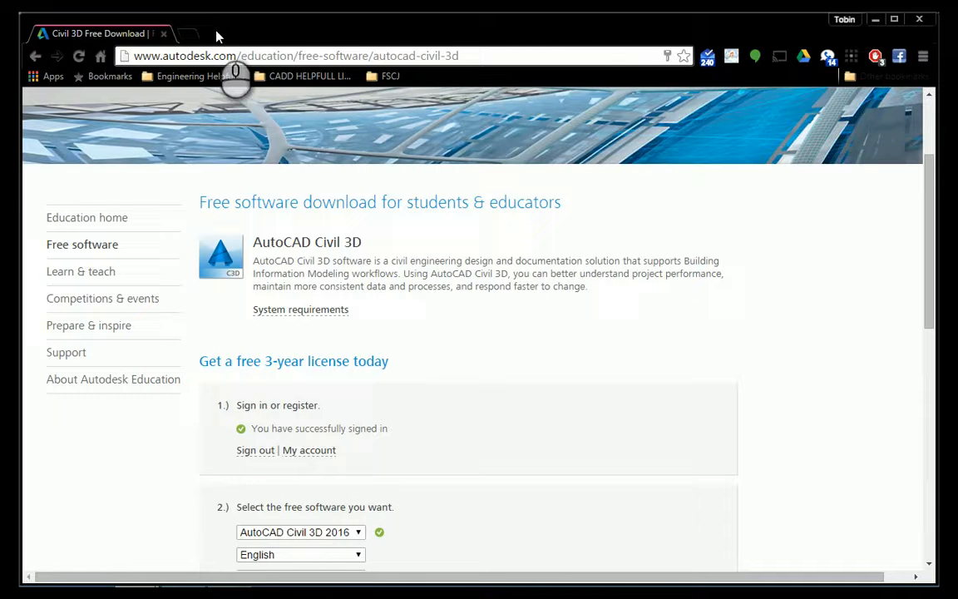
# - Sign out of the Autodesk account and dismiss the Create Account registration form
pyautogui.rightClick(294, 56)
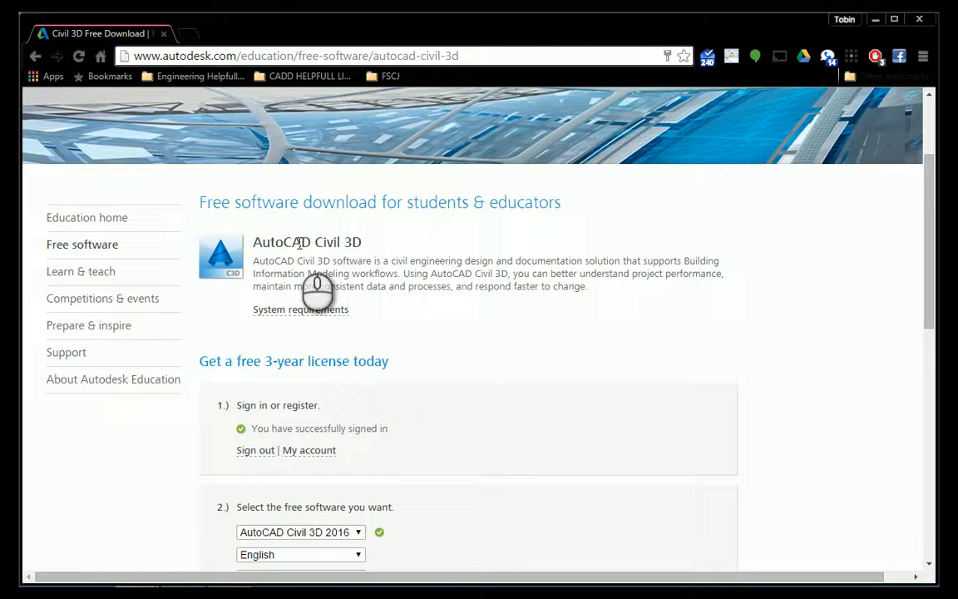
pyautogui.scroll(-3)
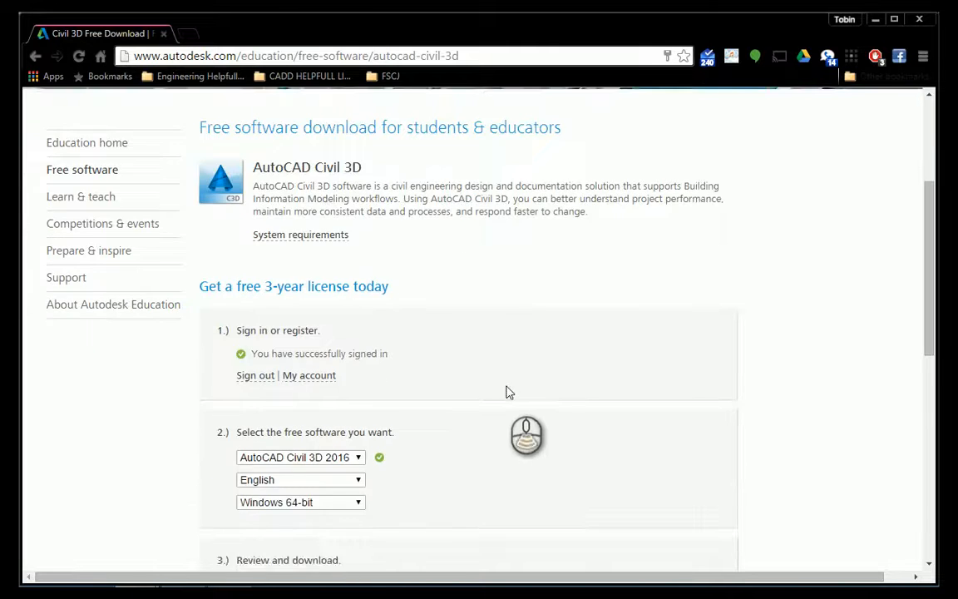
pyautogui.scroll(-3)
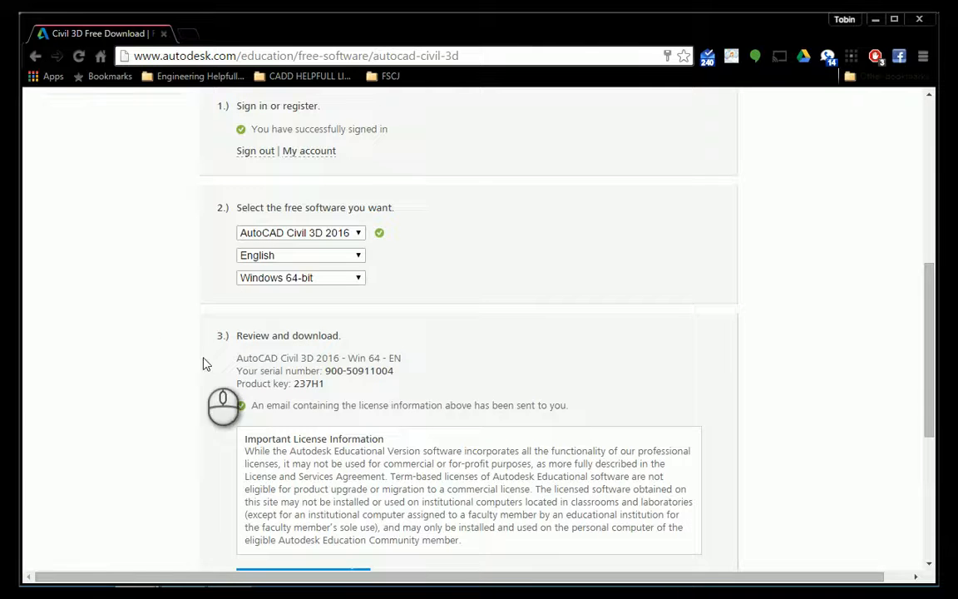
pyautogui.moveTo(555, 323)
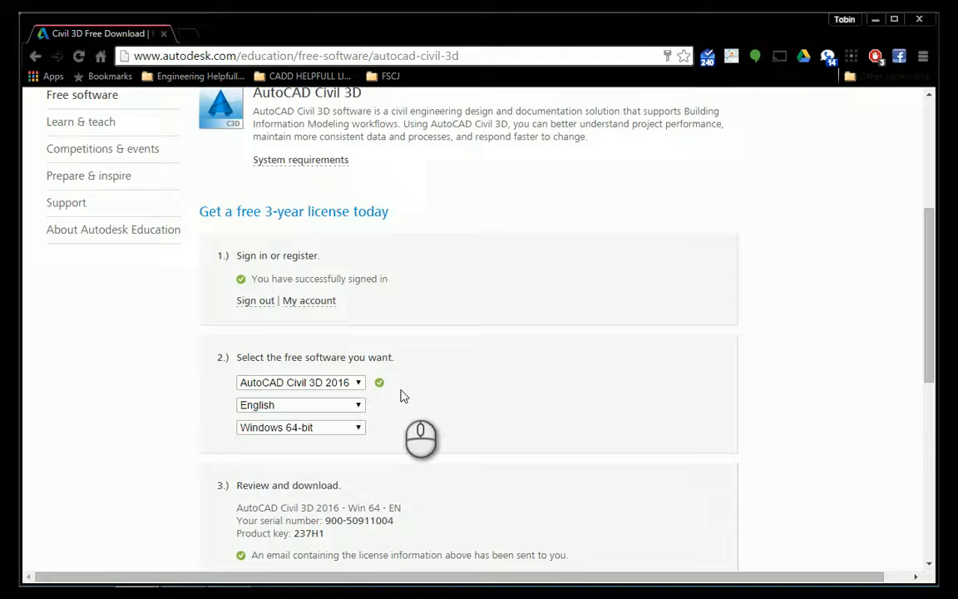
pyautogui.moveTo(376, 406)
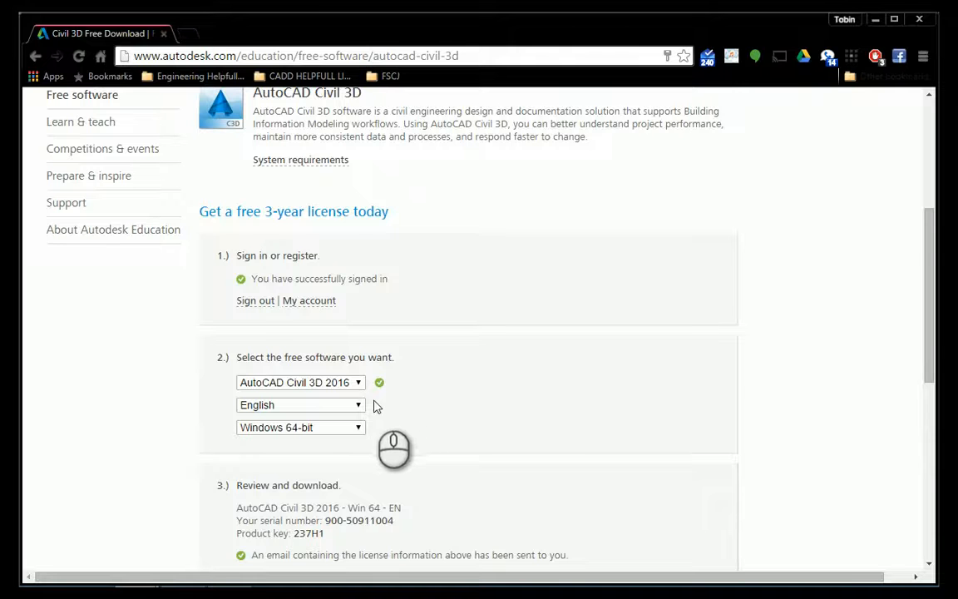
pyautogui.scroll(-3)
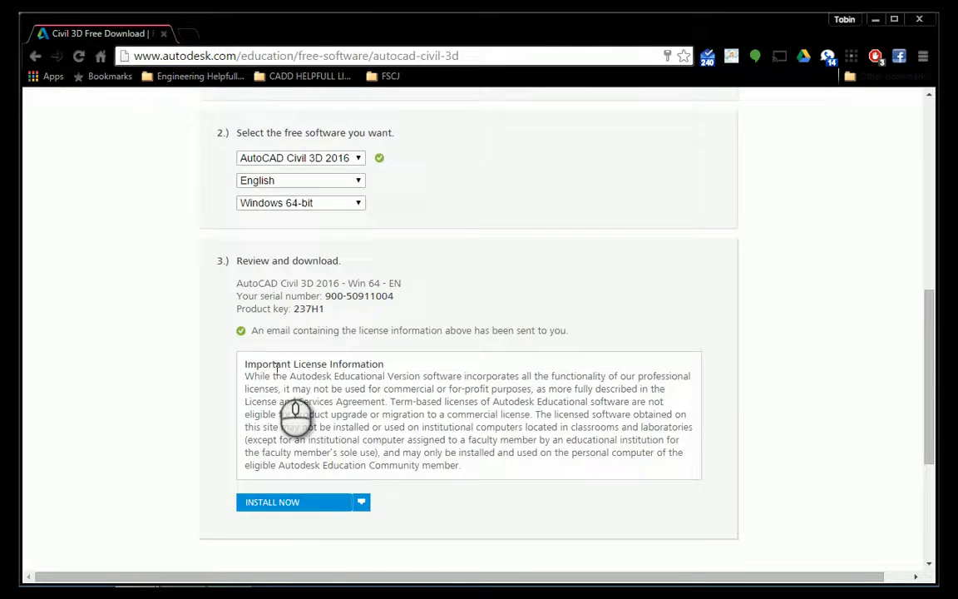
pyautogui.scroll(3)
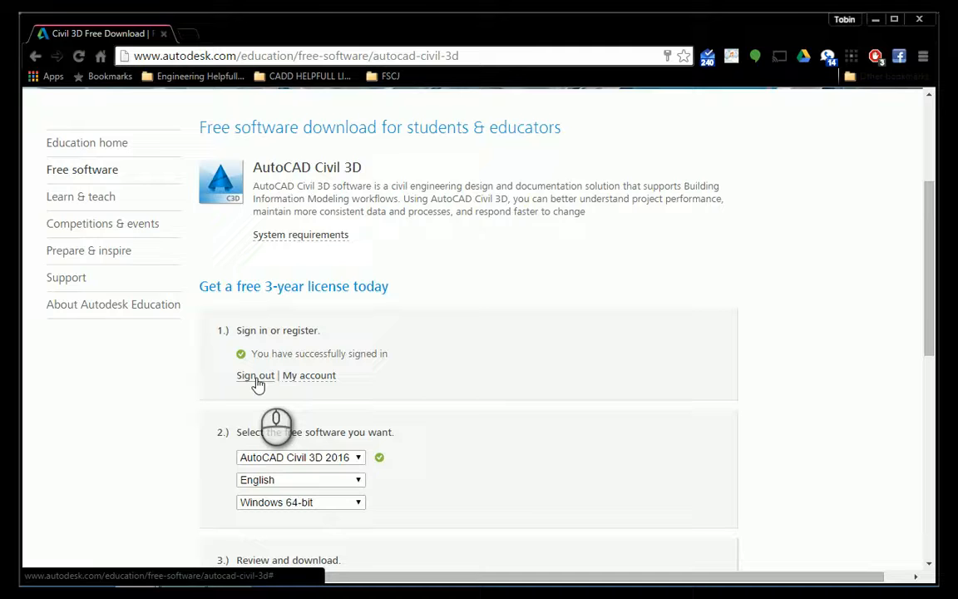
pyautogui.click(256, 376)
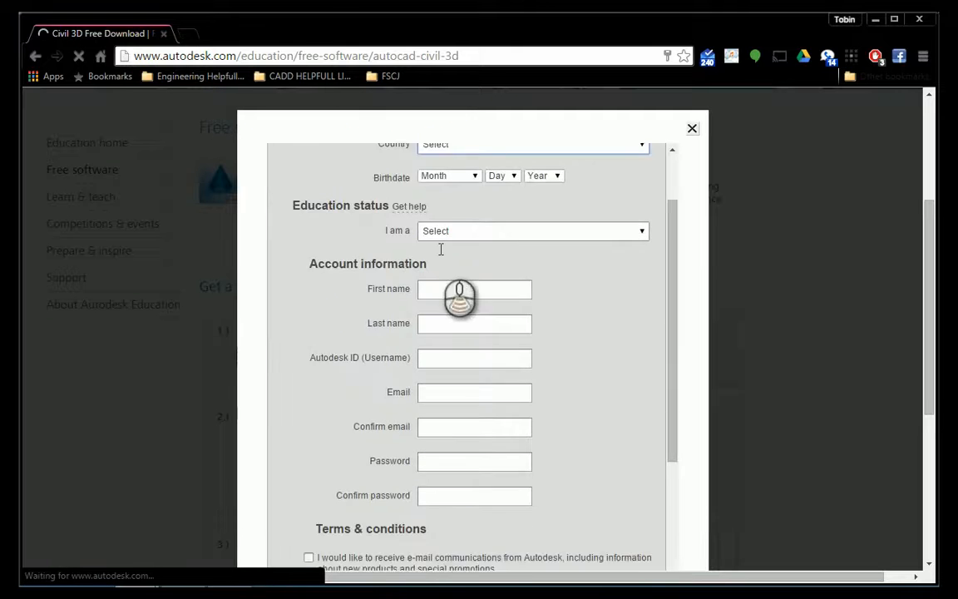
pyautogui.scroll(-3)
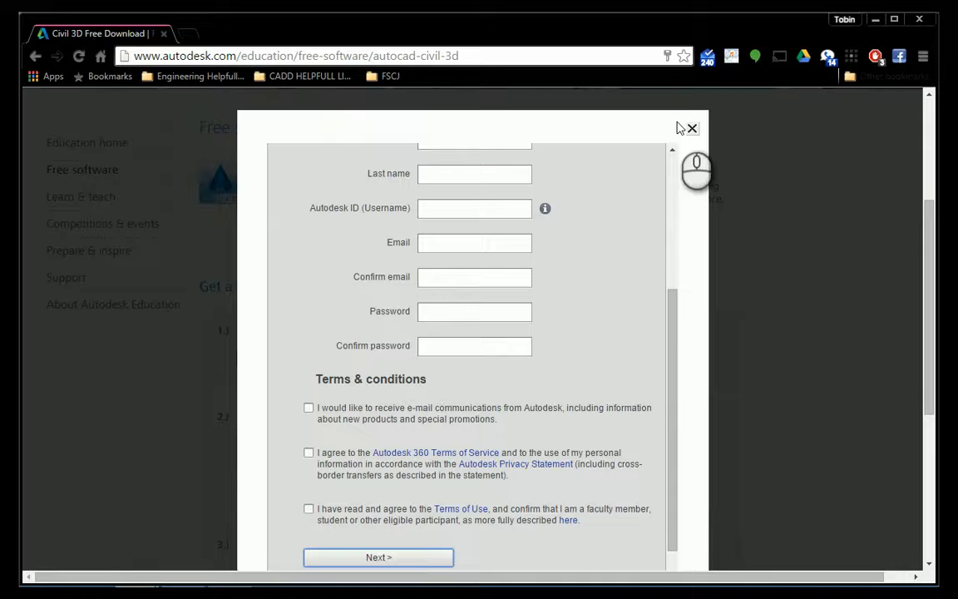
pyautogui.click(692, 128)
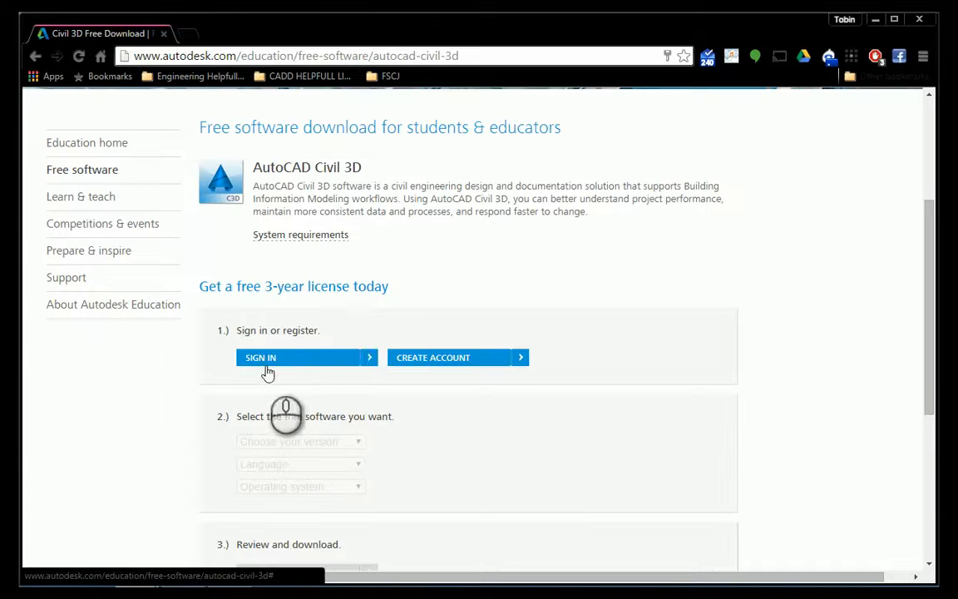
pyautogui.click(260, 356)
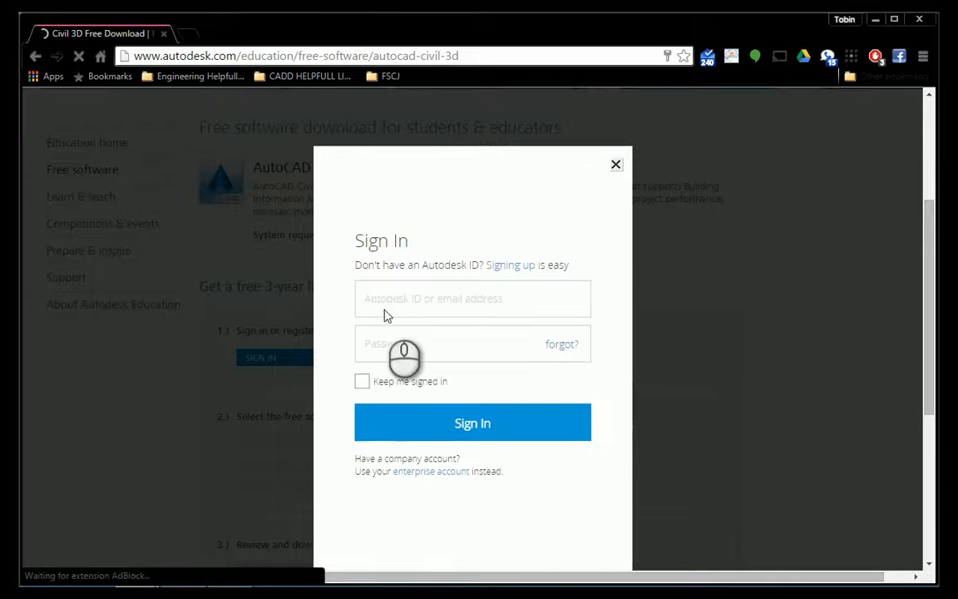
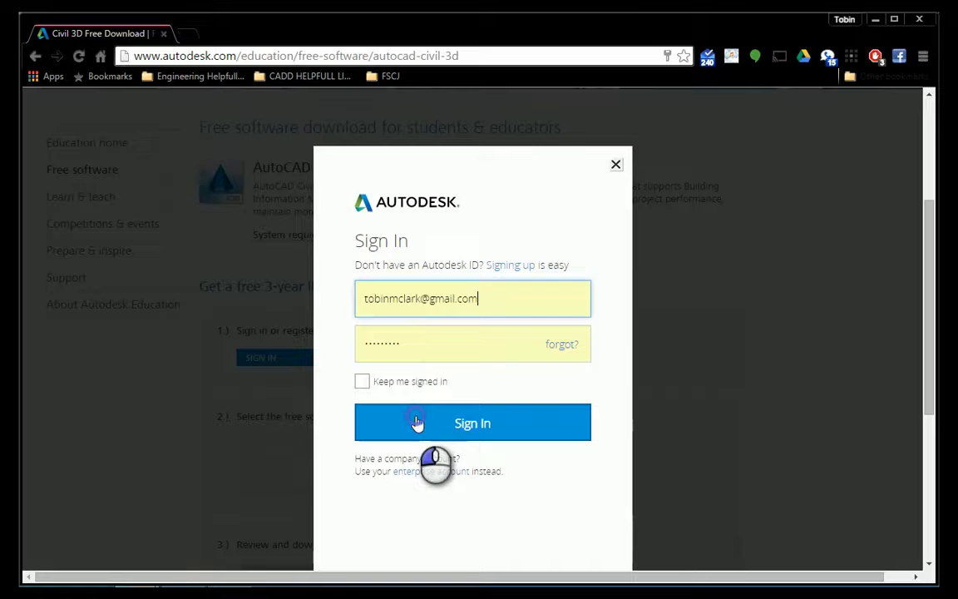
pyautogui.click(473, 422)
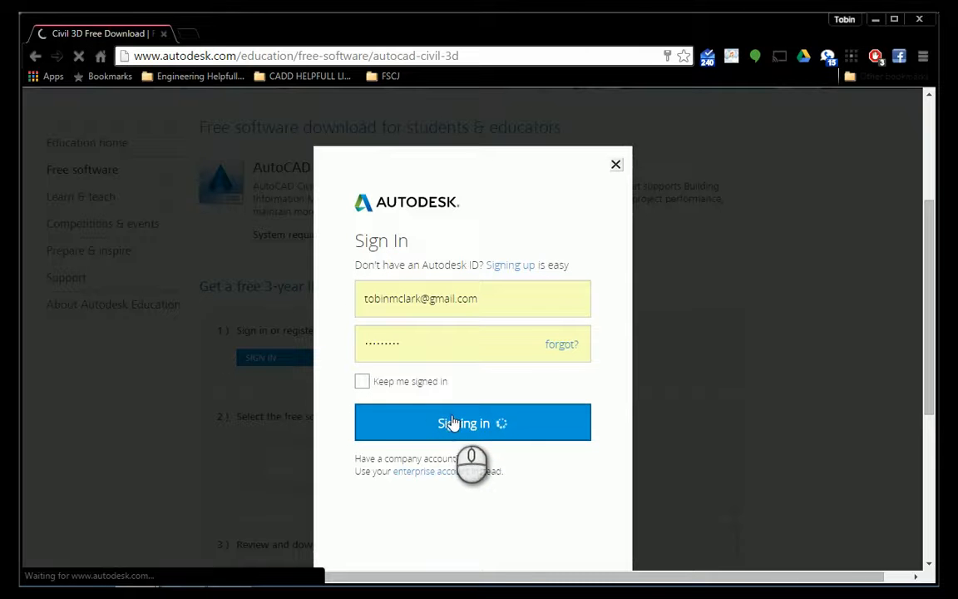
pyautogui.click(472, 422)
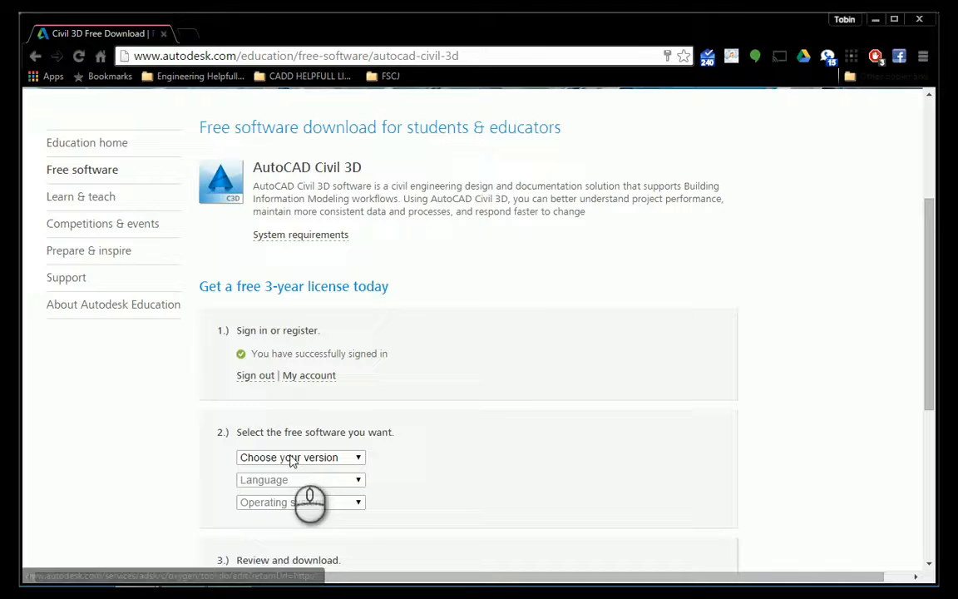
pyautogui.scroll(-3)
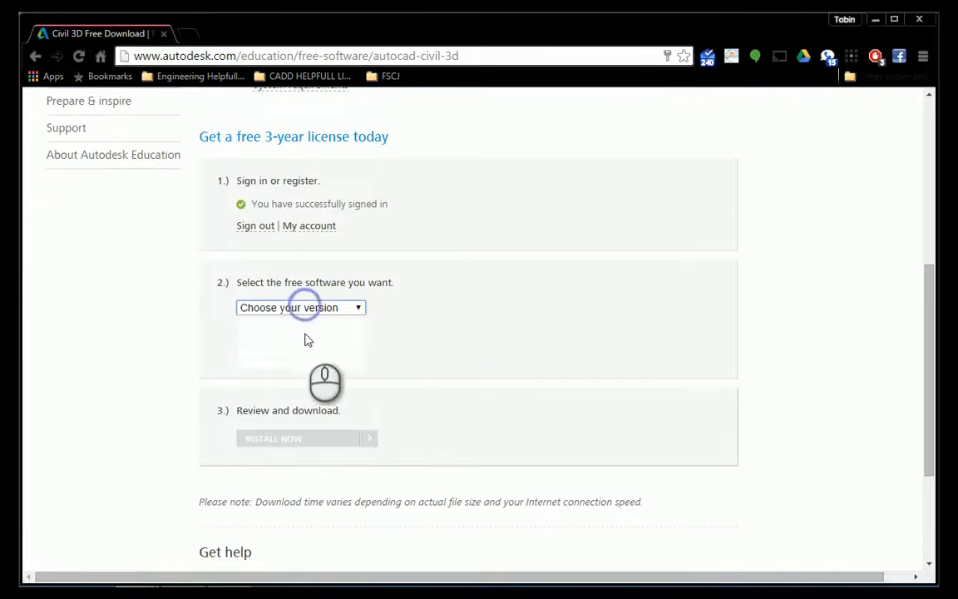
pyautogui.click(301, 306)
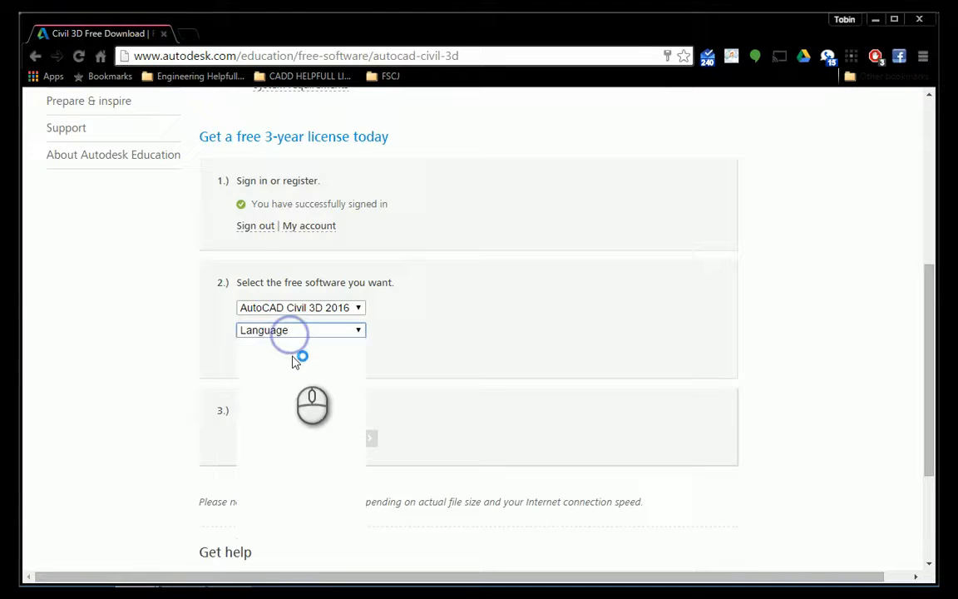
pyautogui.click(300, 330)
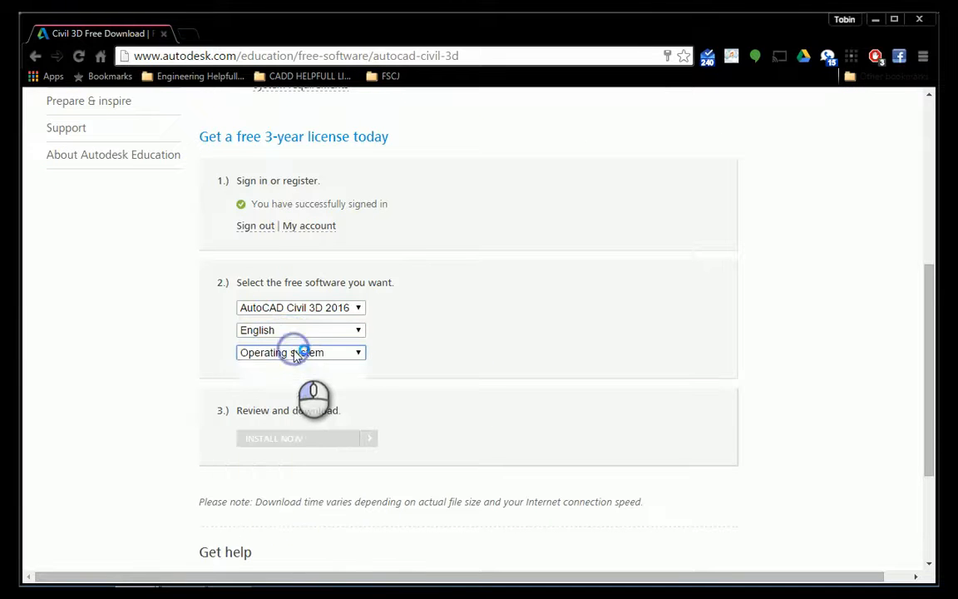
pyautogui.click(299, 352)
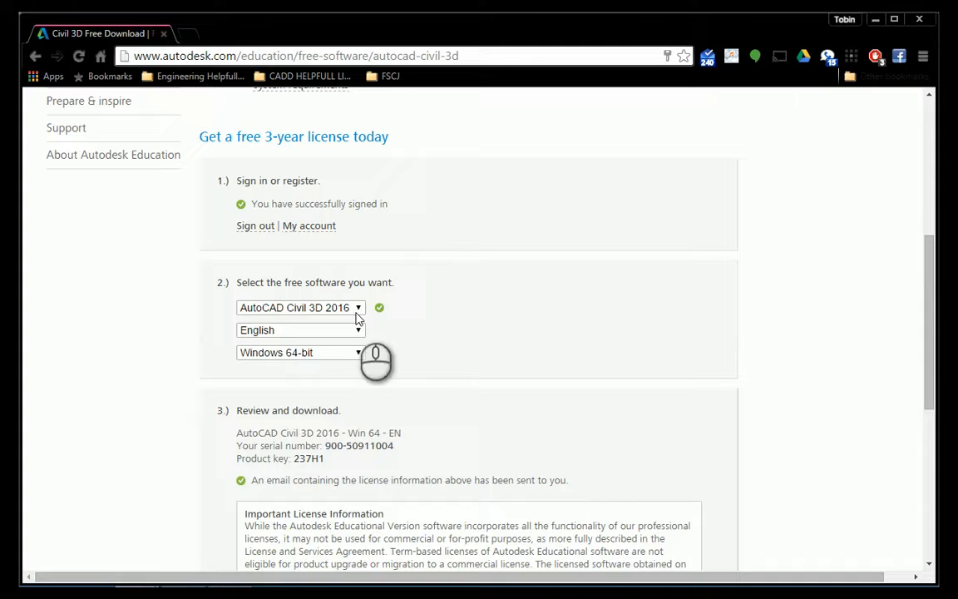
pyautogui.scroll(-3)
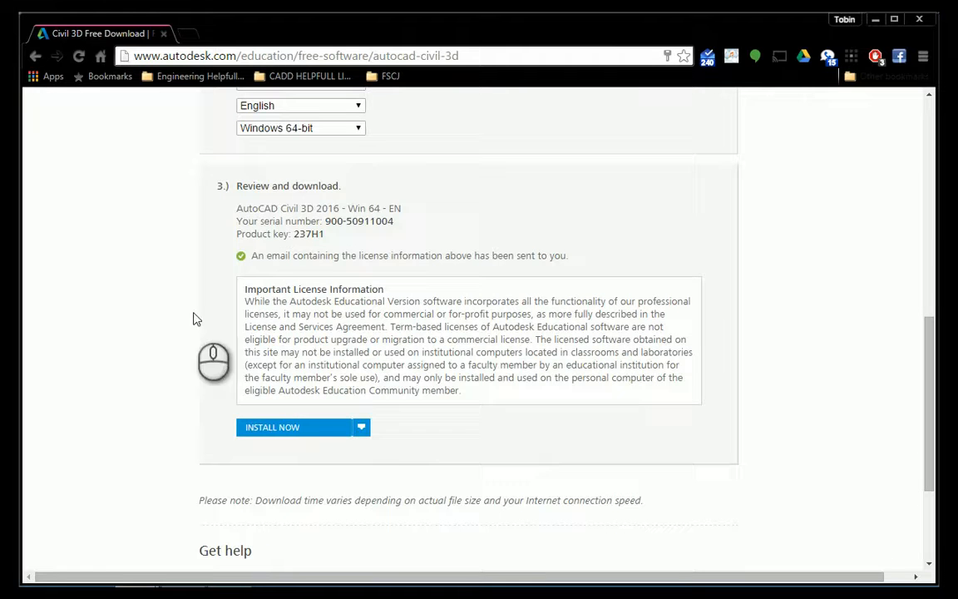
pyautogui.moveTo(400, 419)
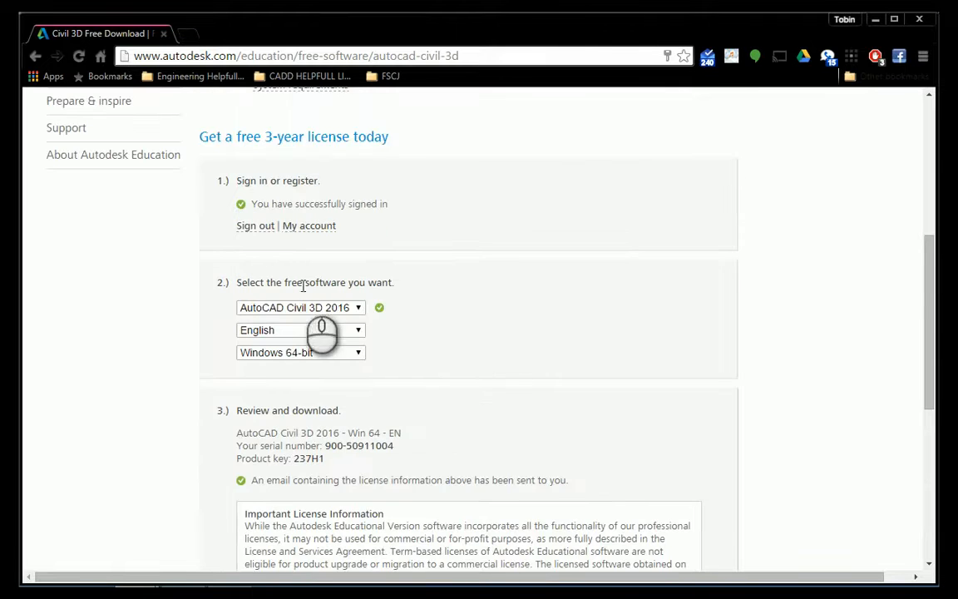
pyautogui.scroll(3)
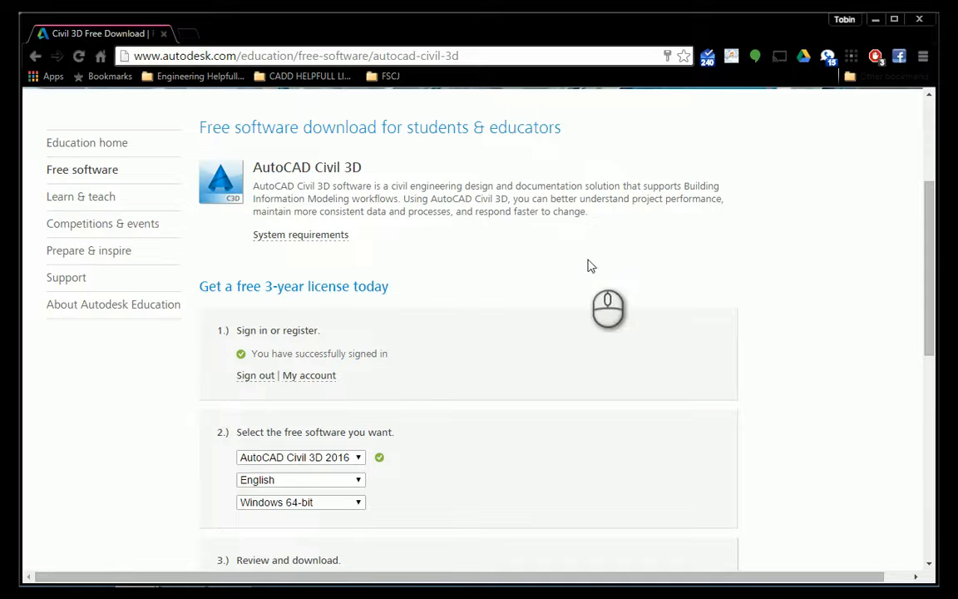
pyautogui.moveTo(35, 170)
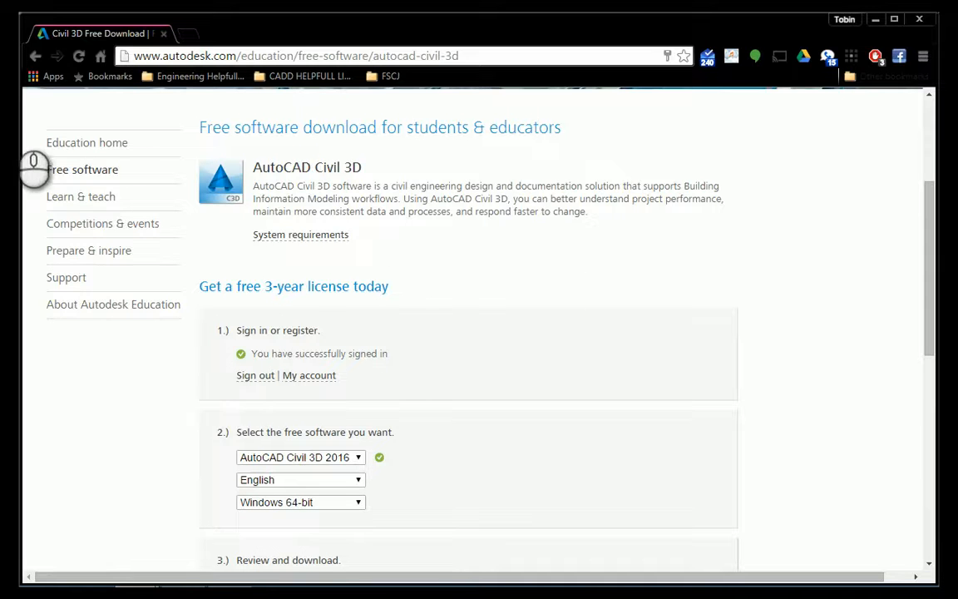
pyautogui.moveTo(682, 224)
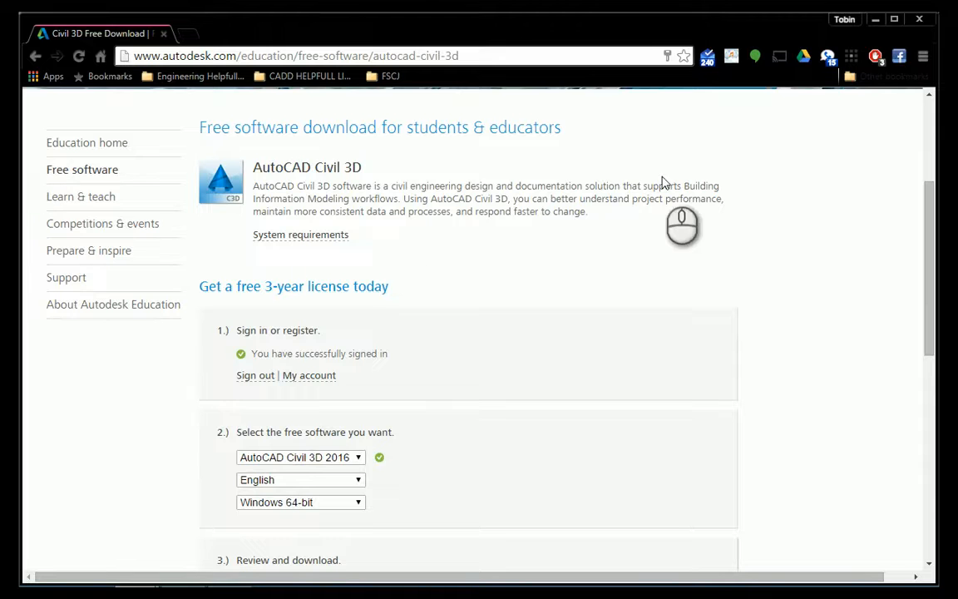
pyautogui.scroll(-3)
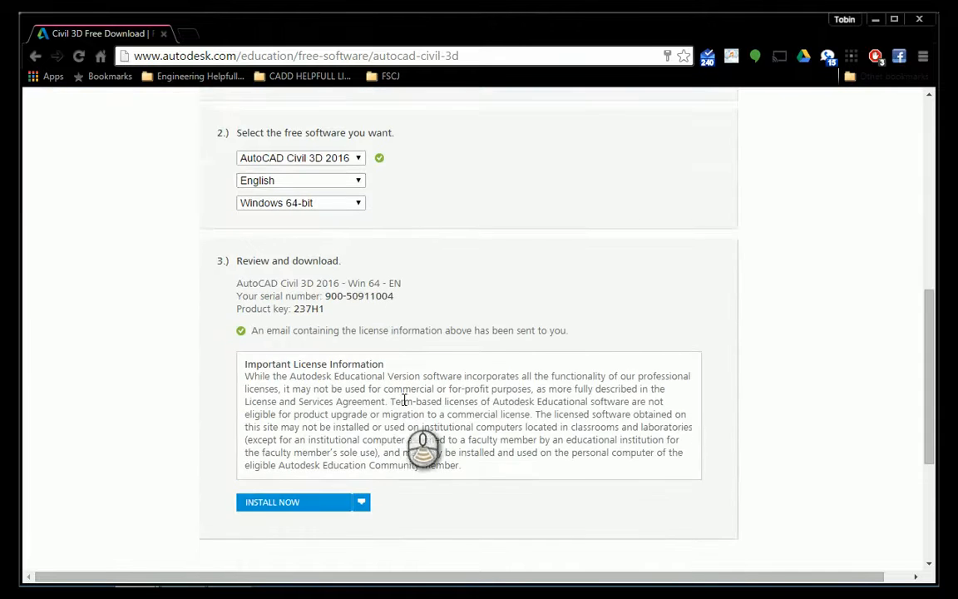
pyautogui.scroll(-3)
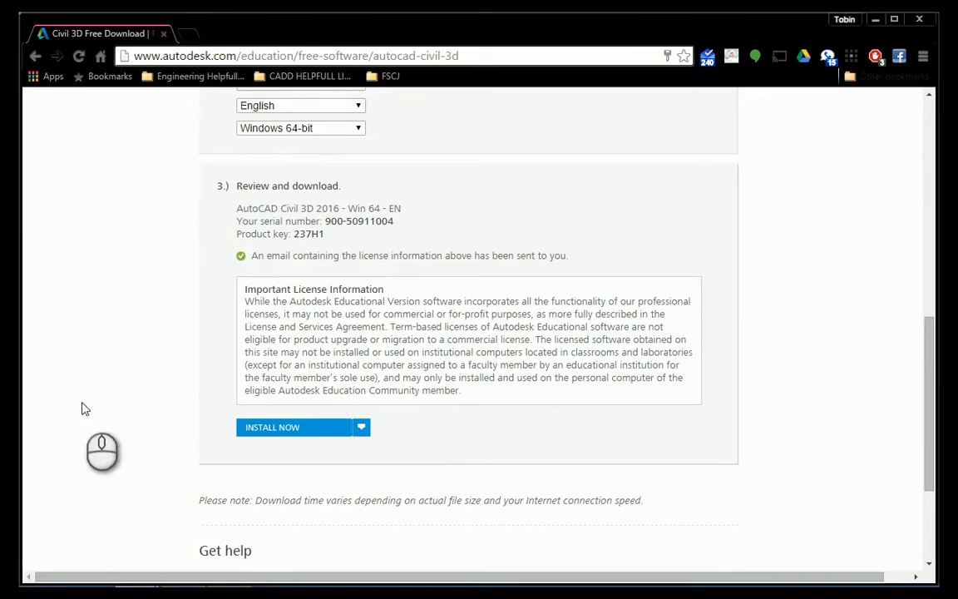
pyautogui.moveTo(80, 399)
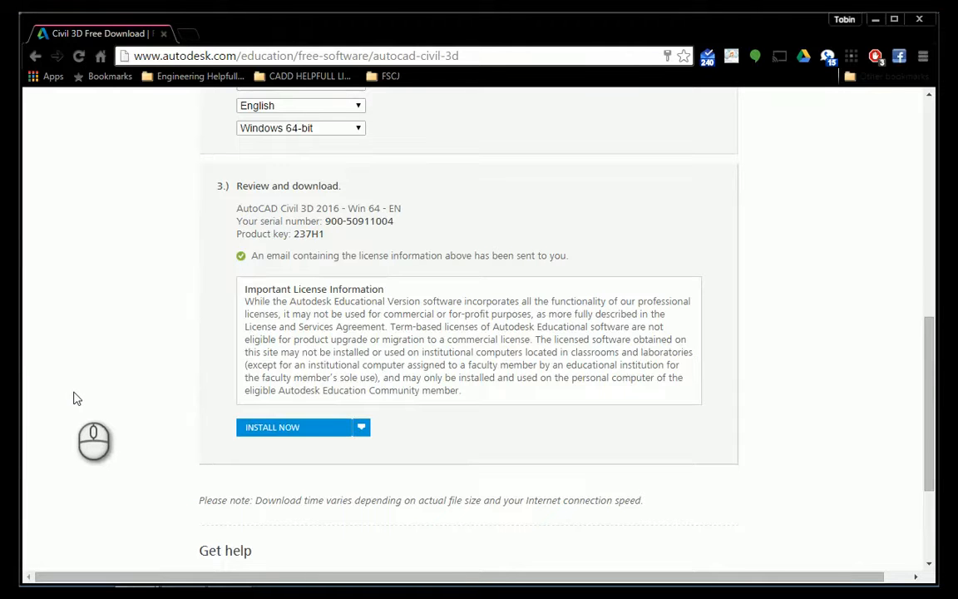
pyautogui.moveTo(47, 407)
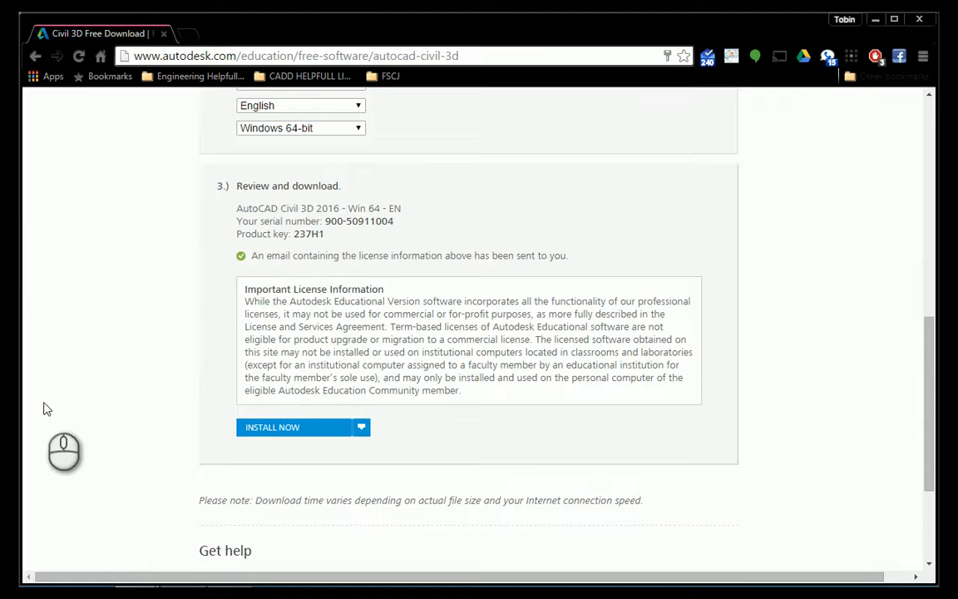